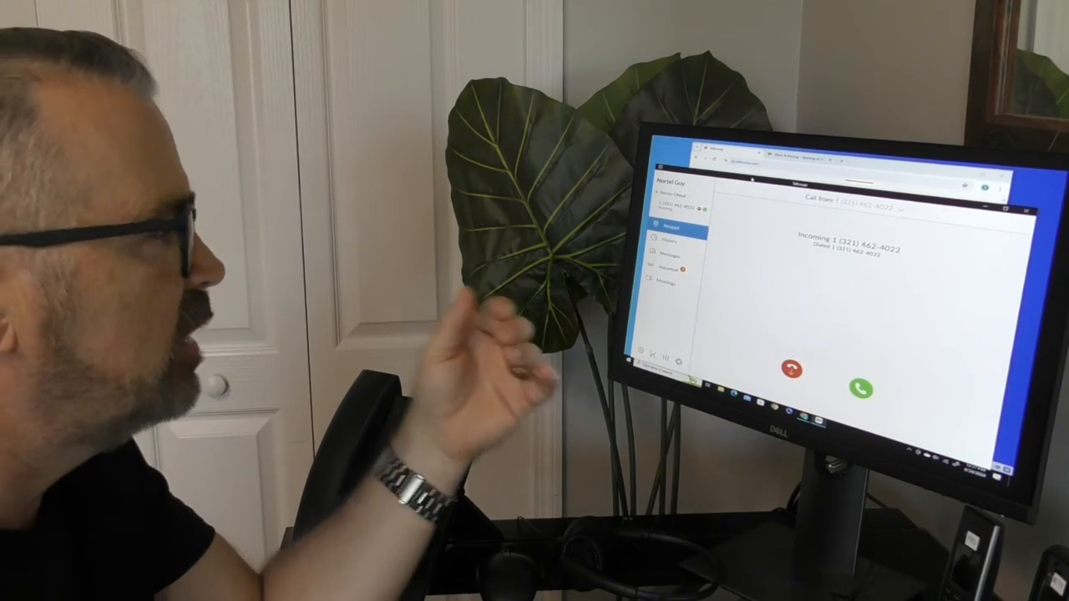
- Accept the ringing queue call with the green answer button, returning to the dialpad
left_click(859, 390)
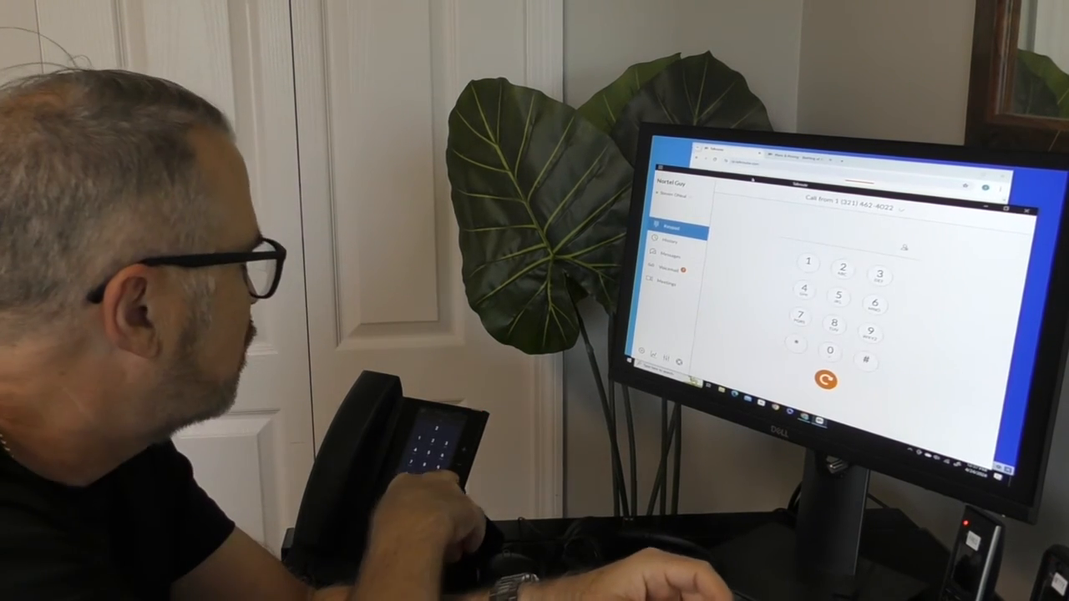